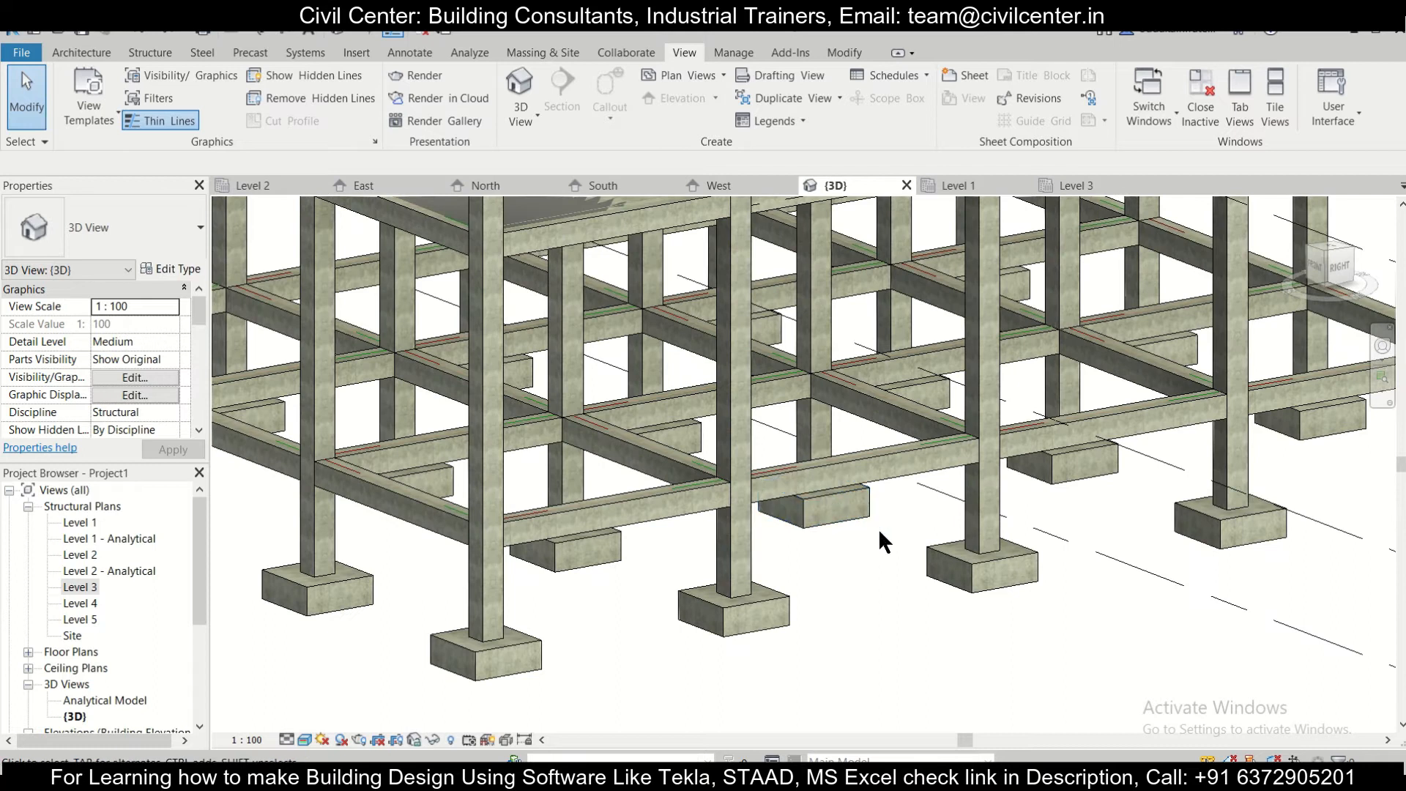
- Orbit the frame model to bring the lower plinth beams forward
left_click_drag(884, 539, 894, 544)
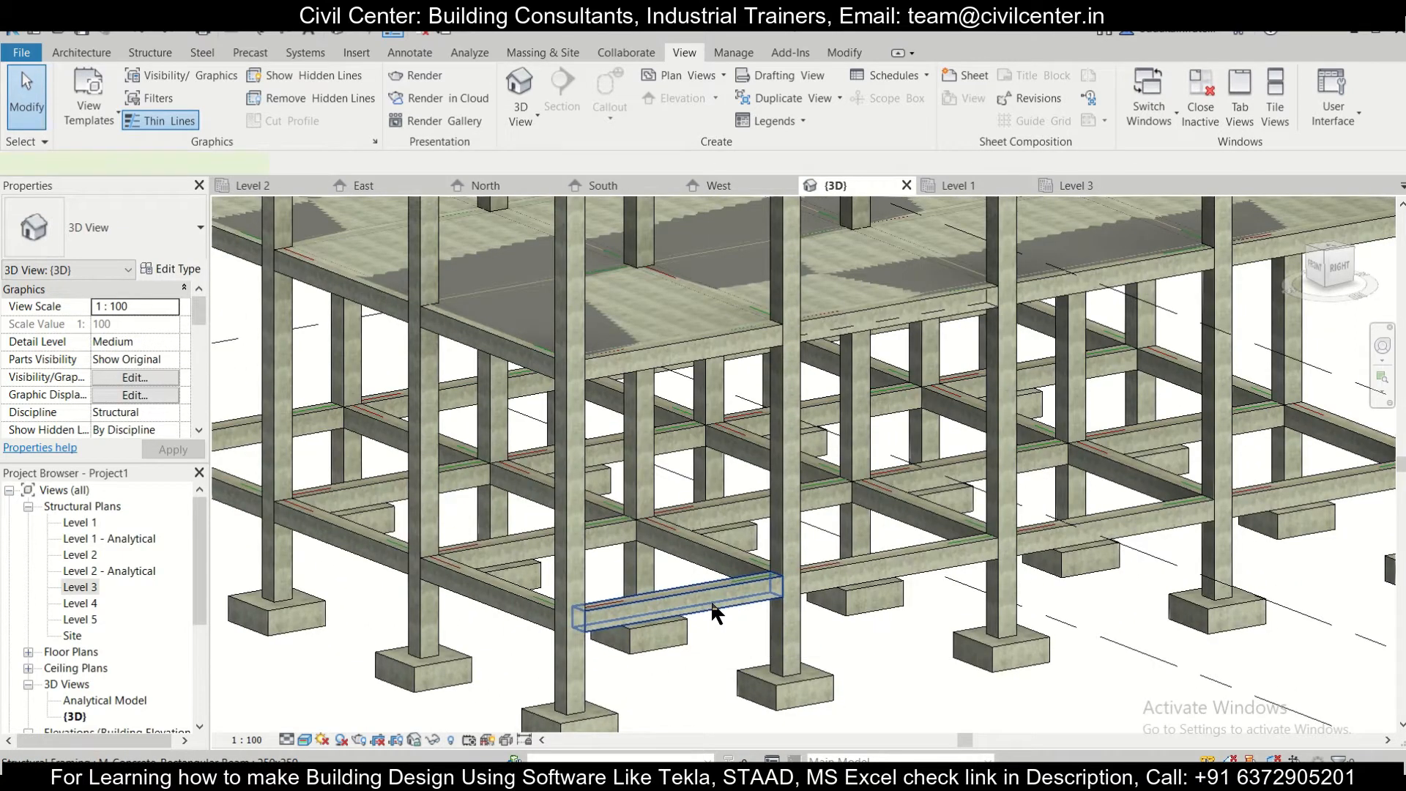
left_click(706, 607)
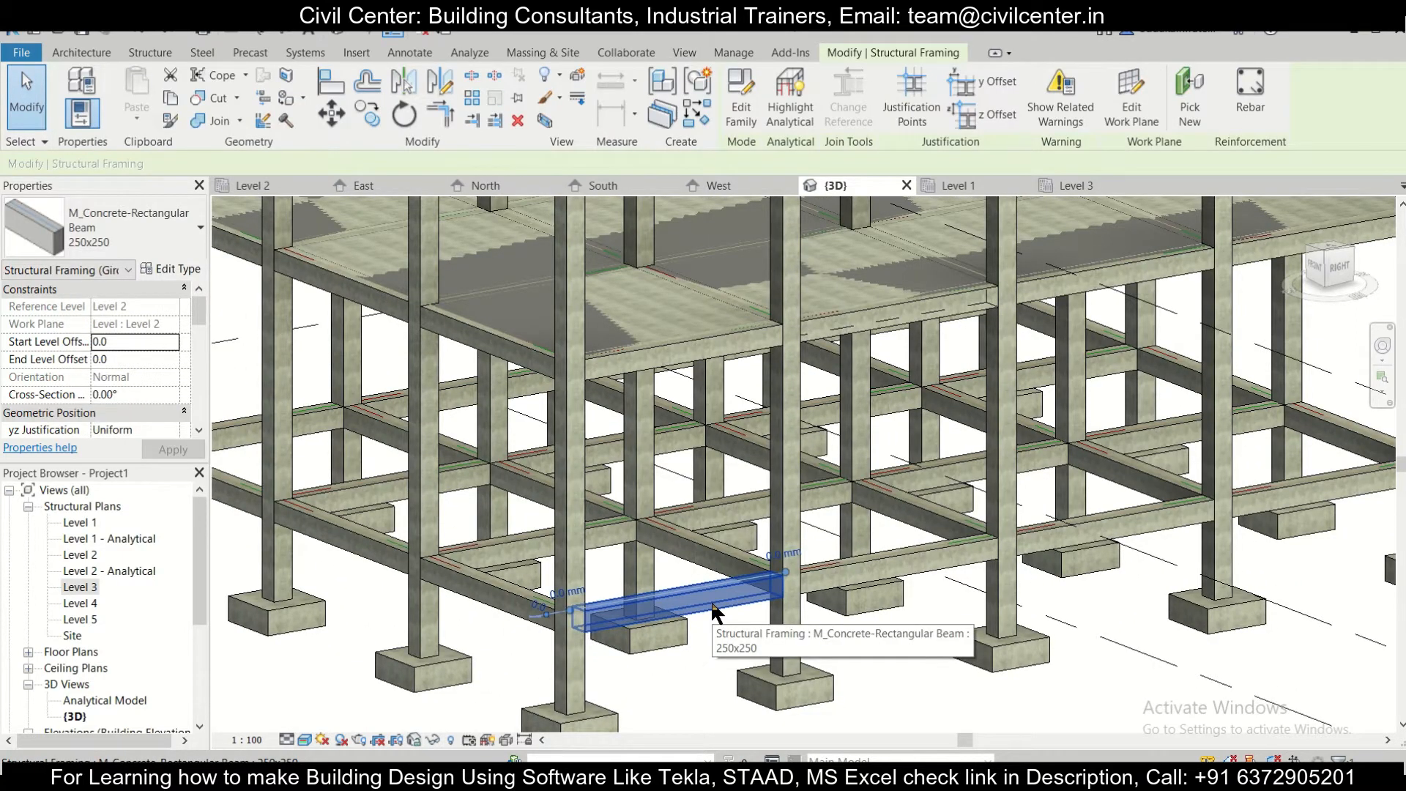
right_click(714, 614)
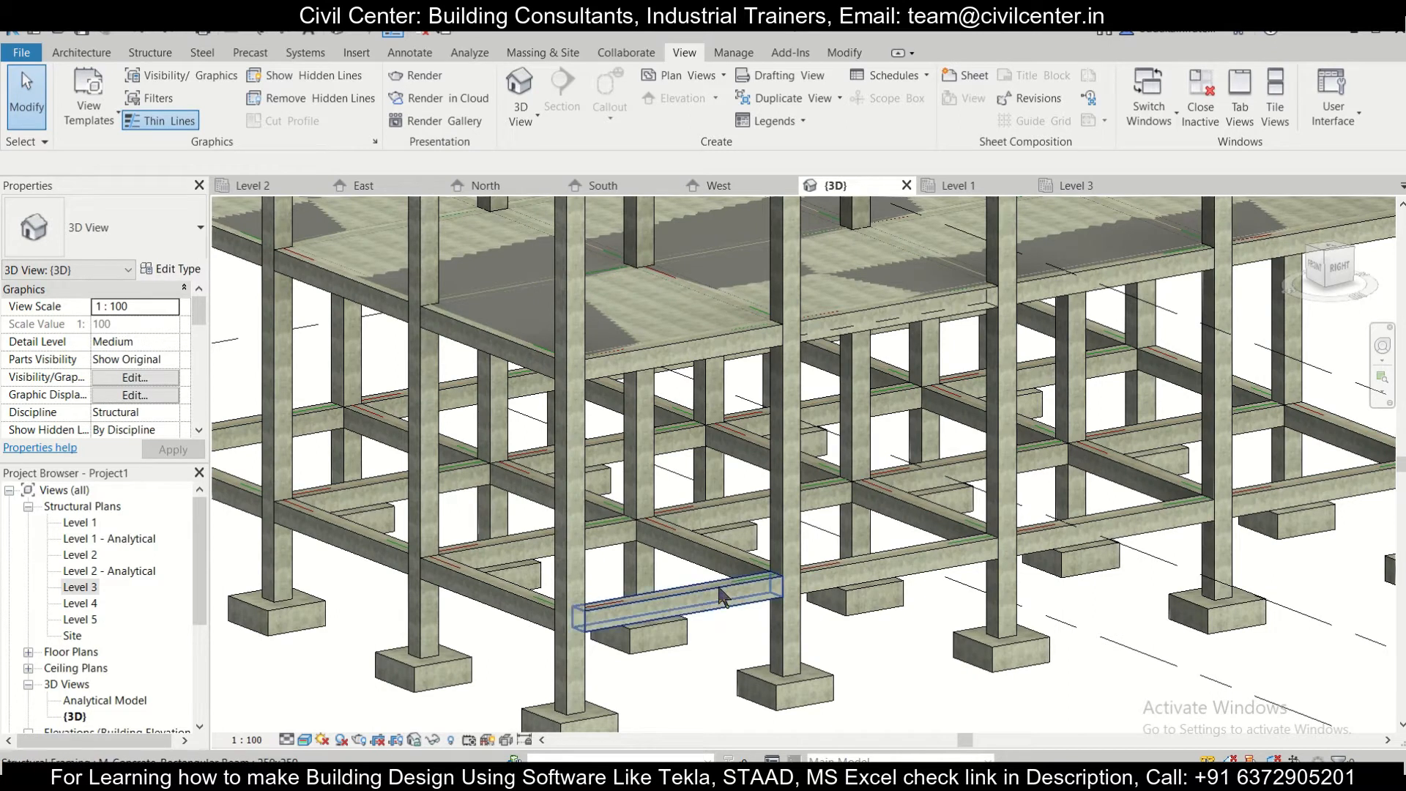
- Hide the structural framing category in view, then orbit to a new angle
right_click(720, 598)
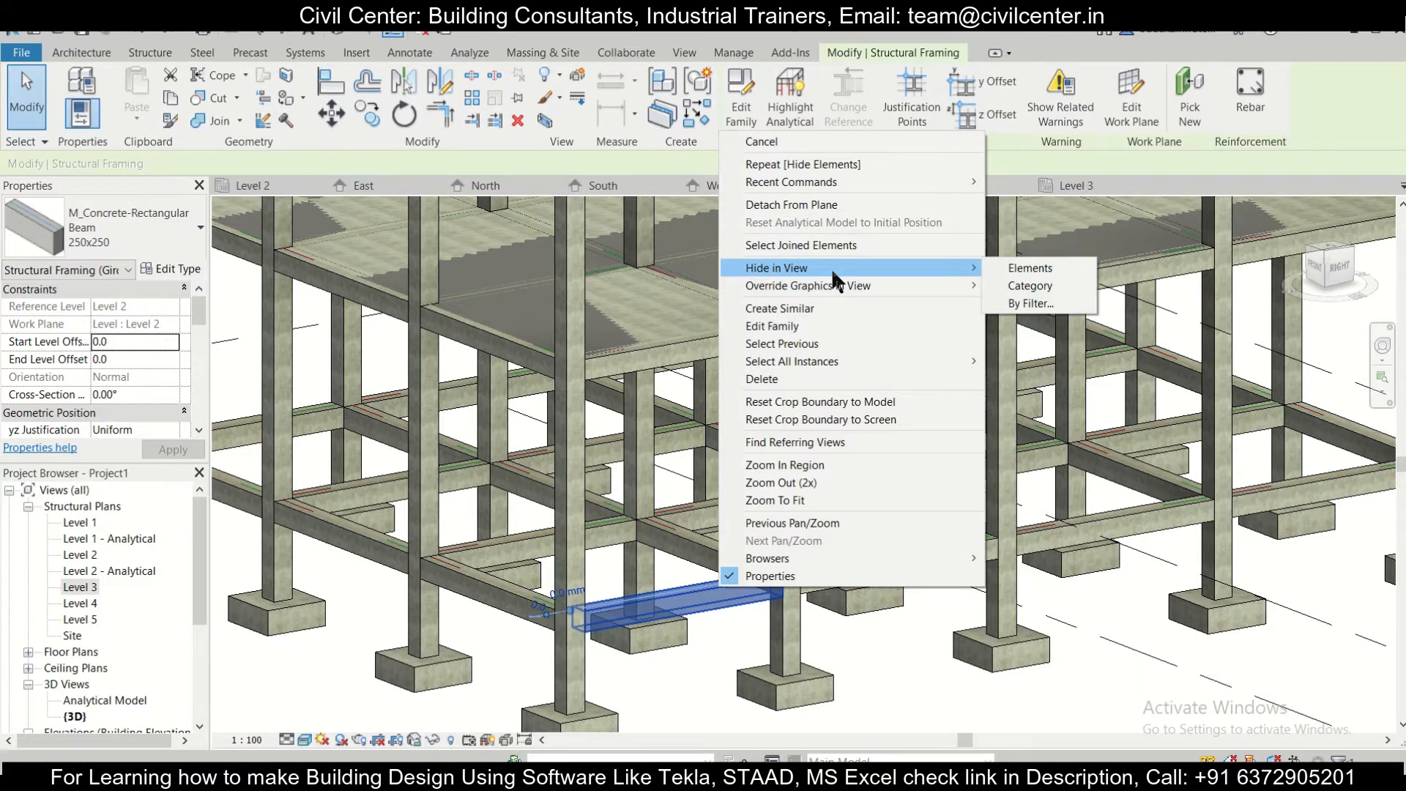
mouse_move(1000, 296)
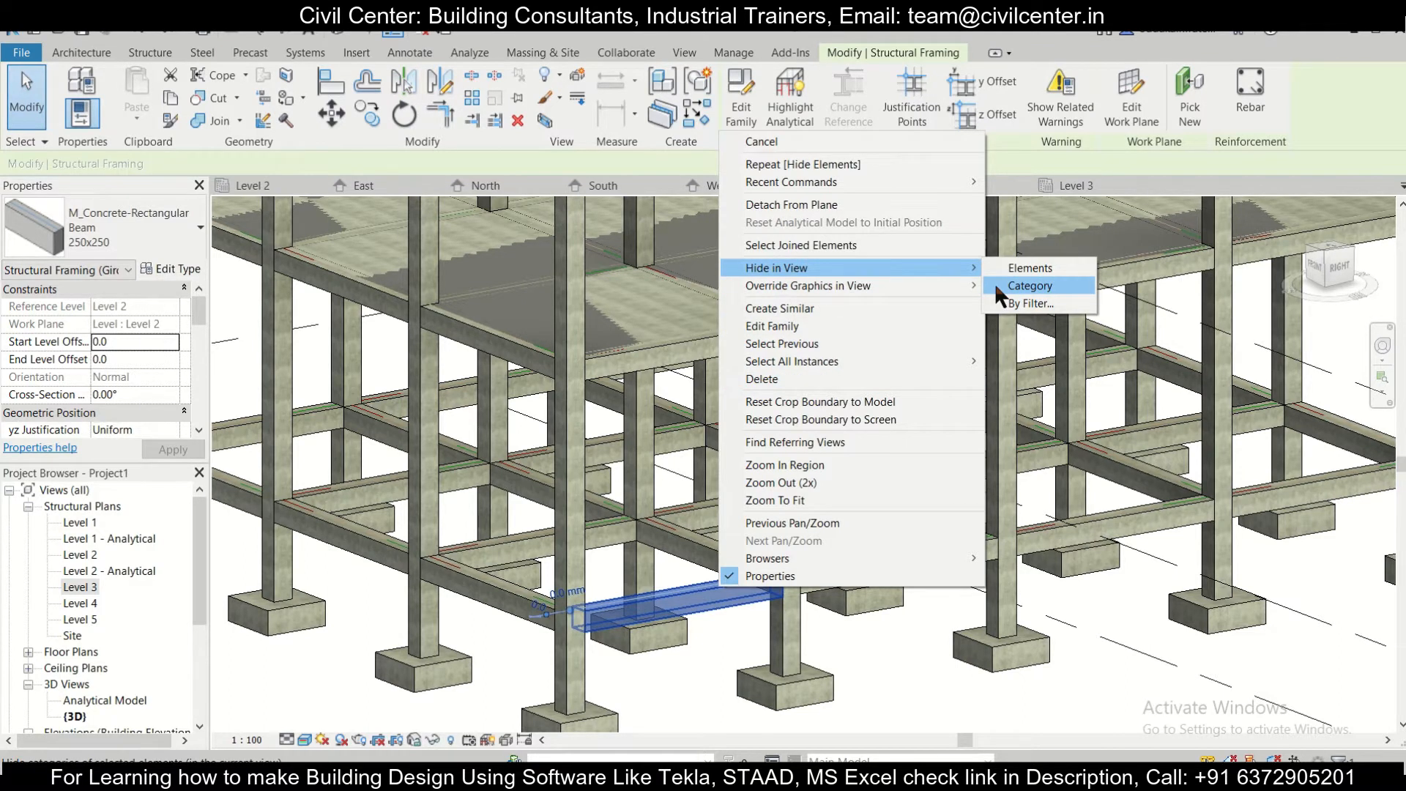
left_click(1030, 285)
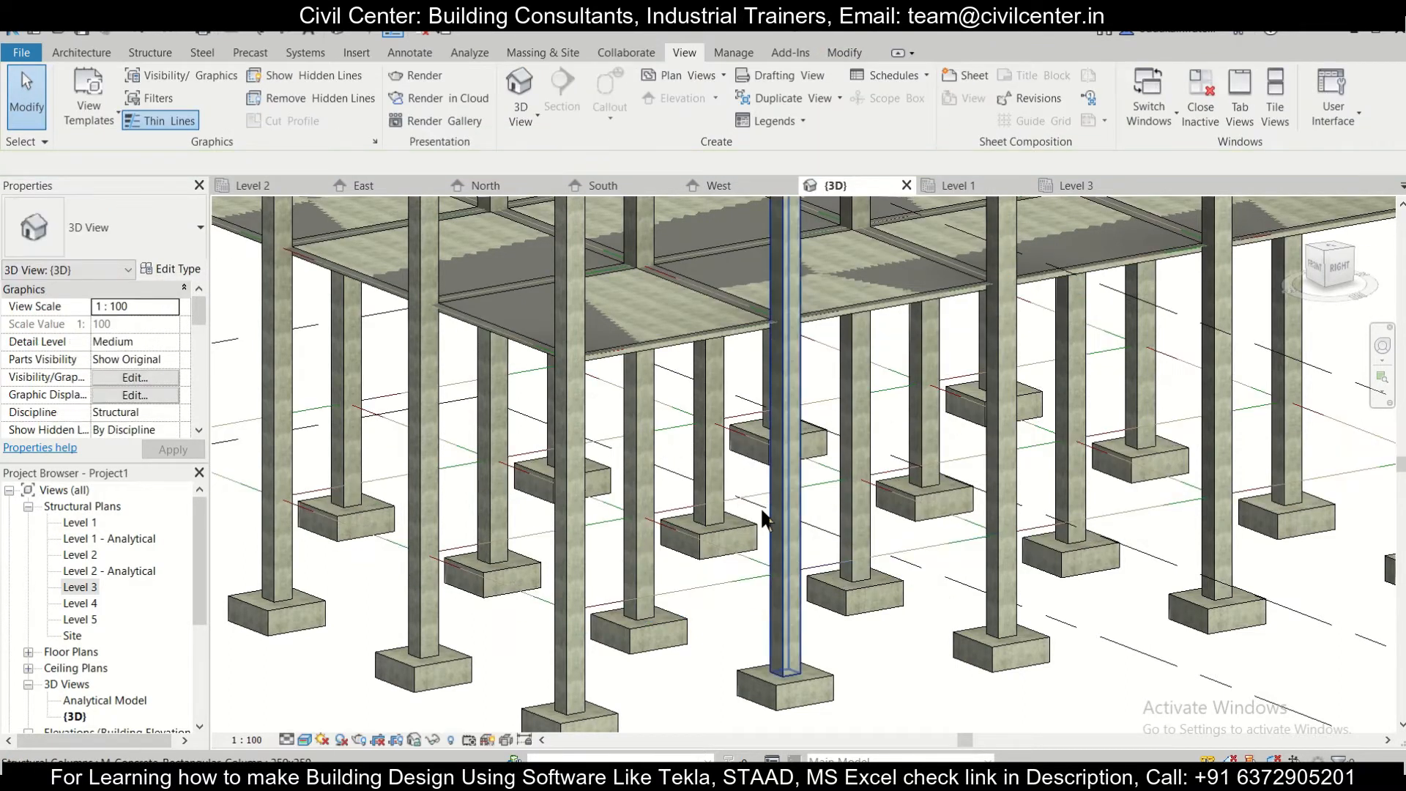
left_click_drag(762, 520, 575, 402)
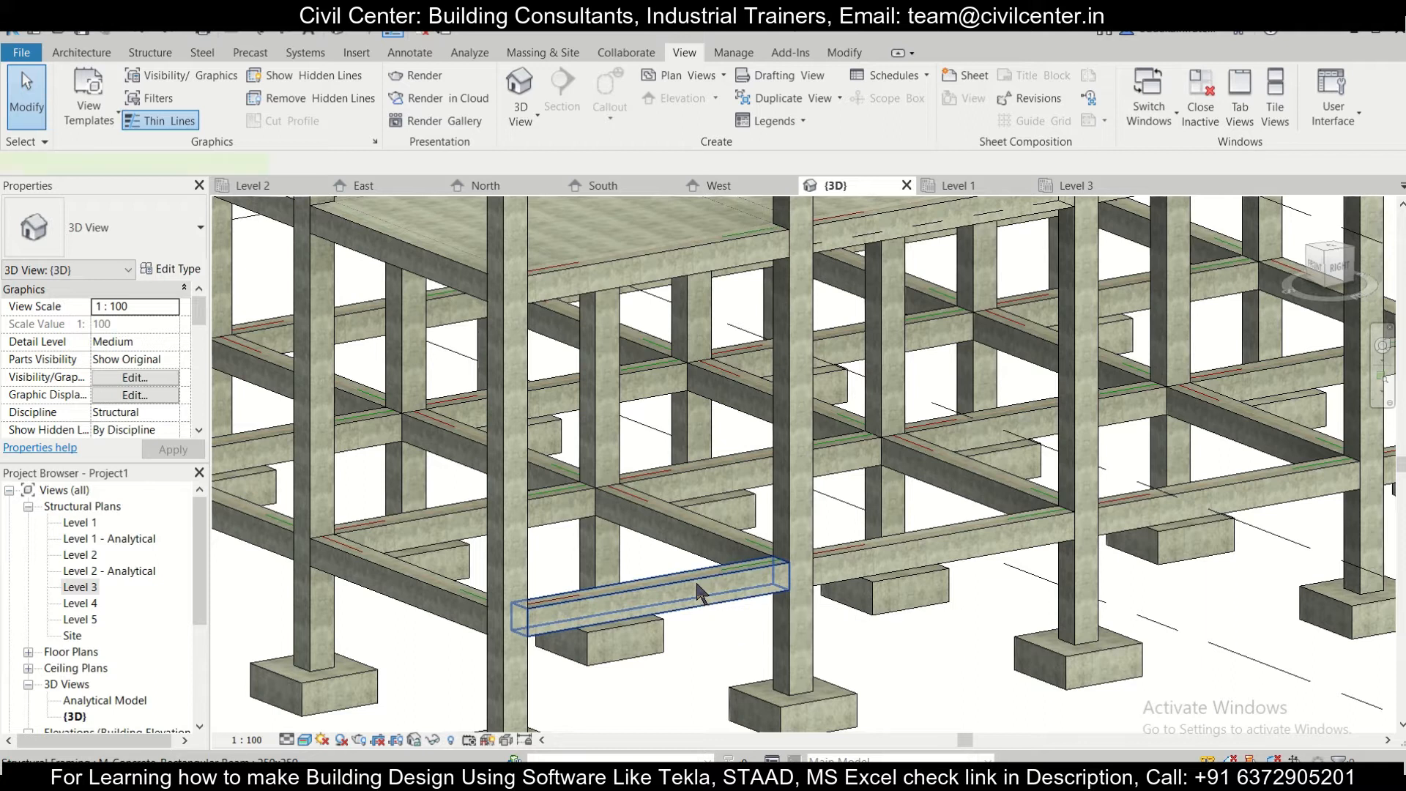
- Bring up the context options on the ground plinth beam
right_click(701, 592)
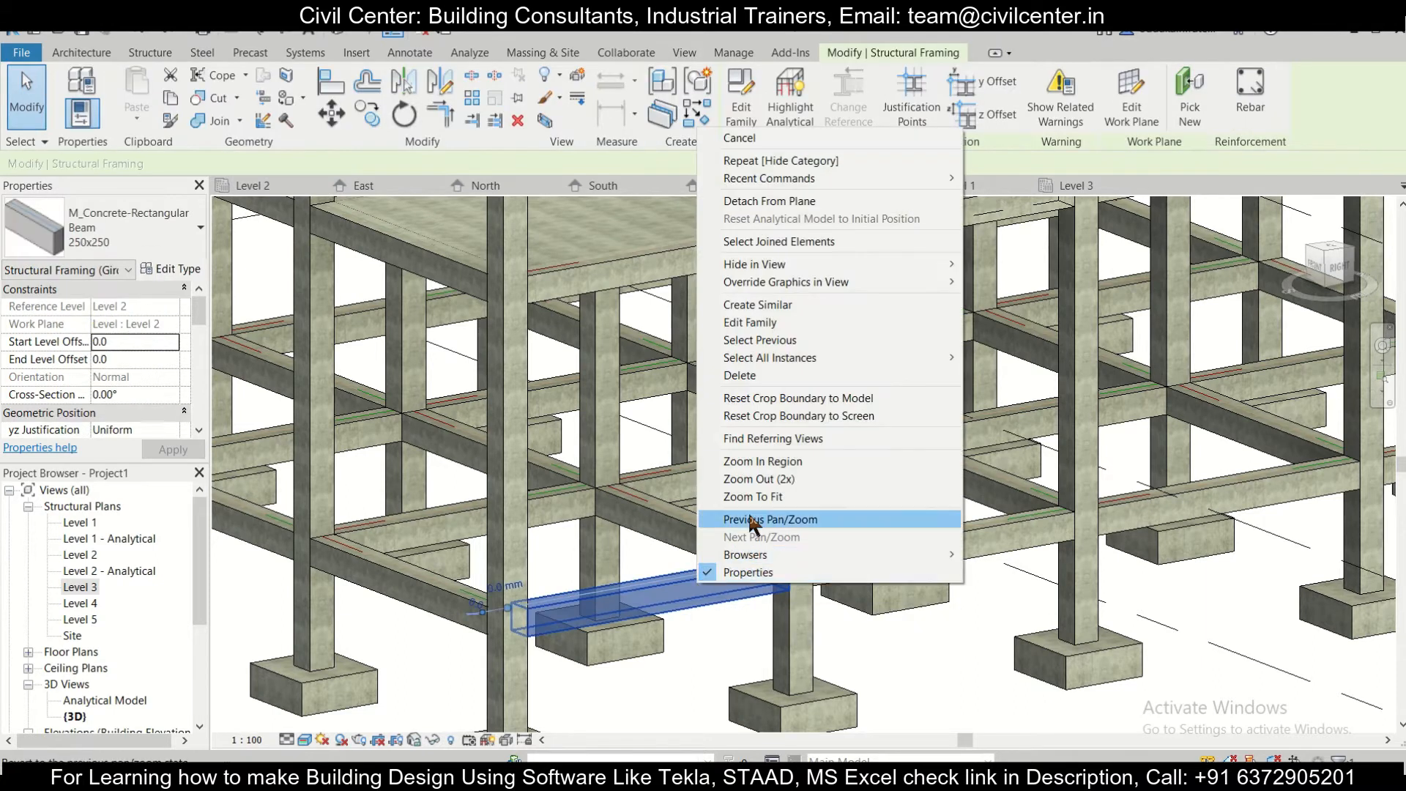
mouse_move(874, 275)
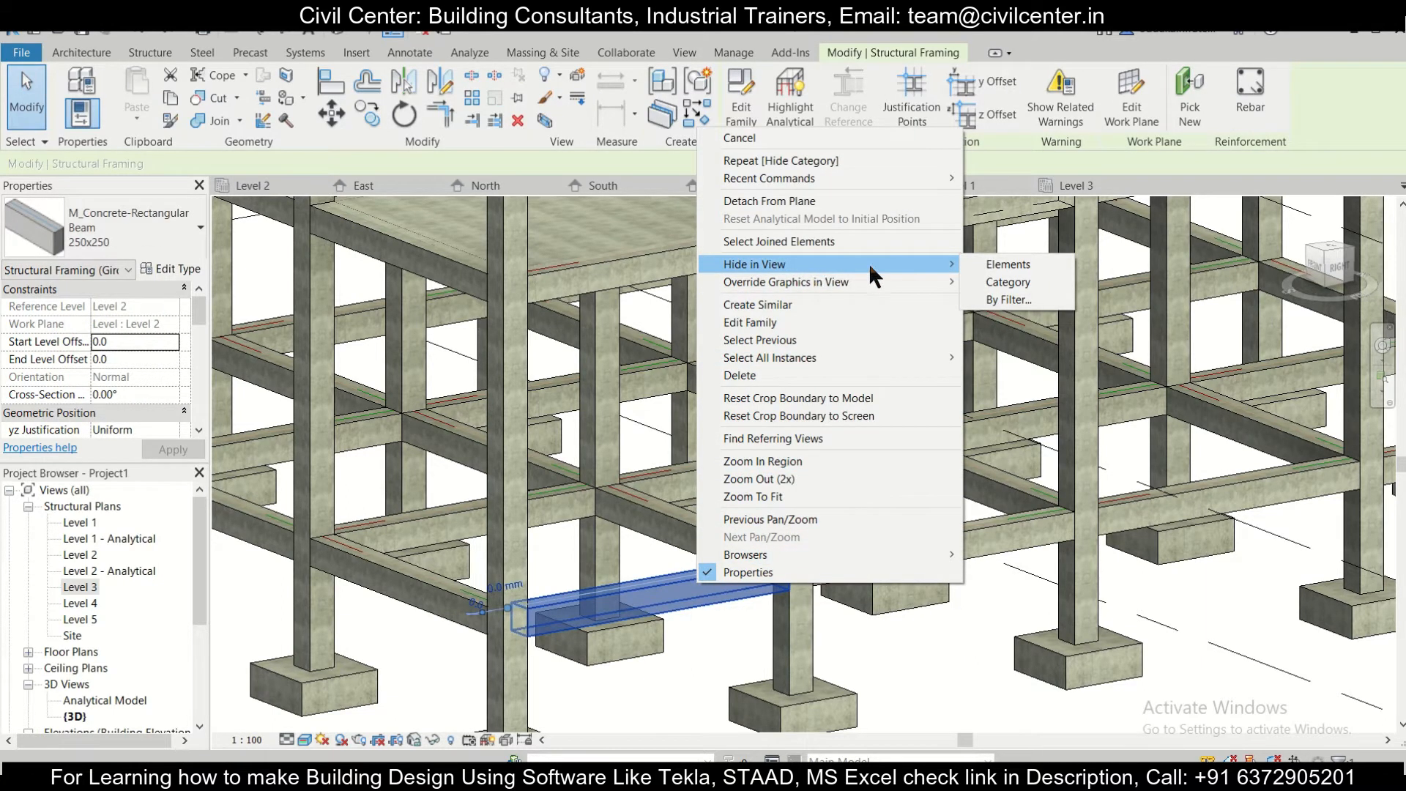
mouse_move(1008, 265)
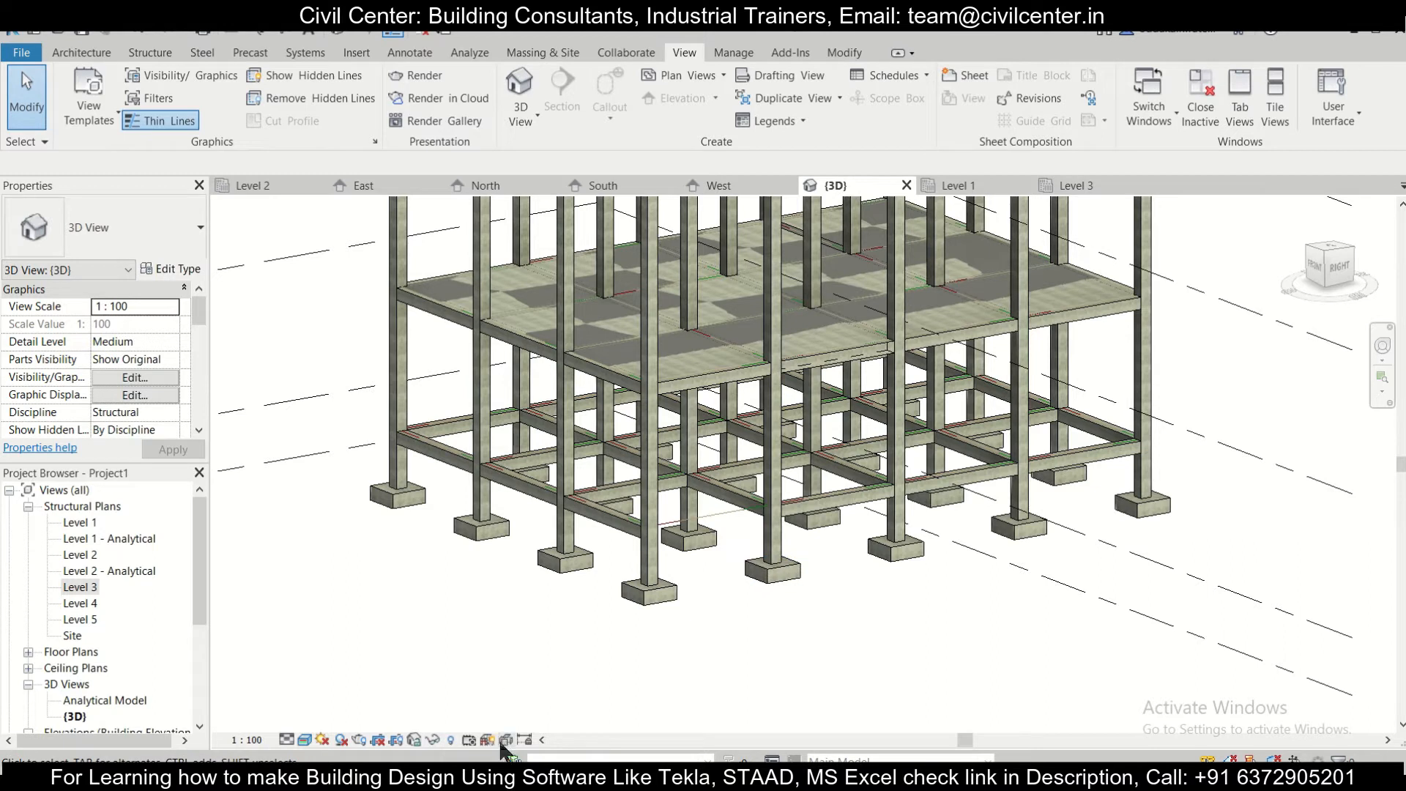
mouse_move(452, 750)
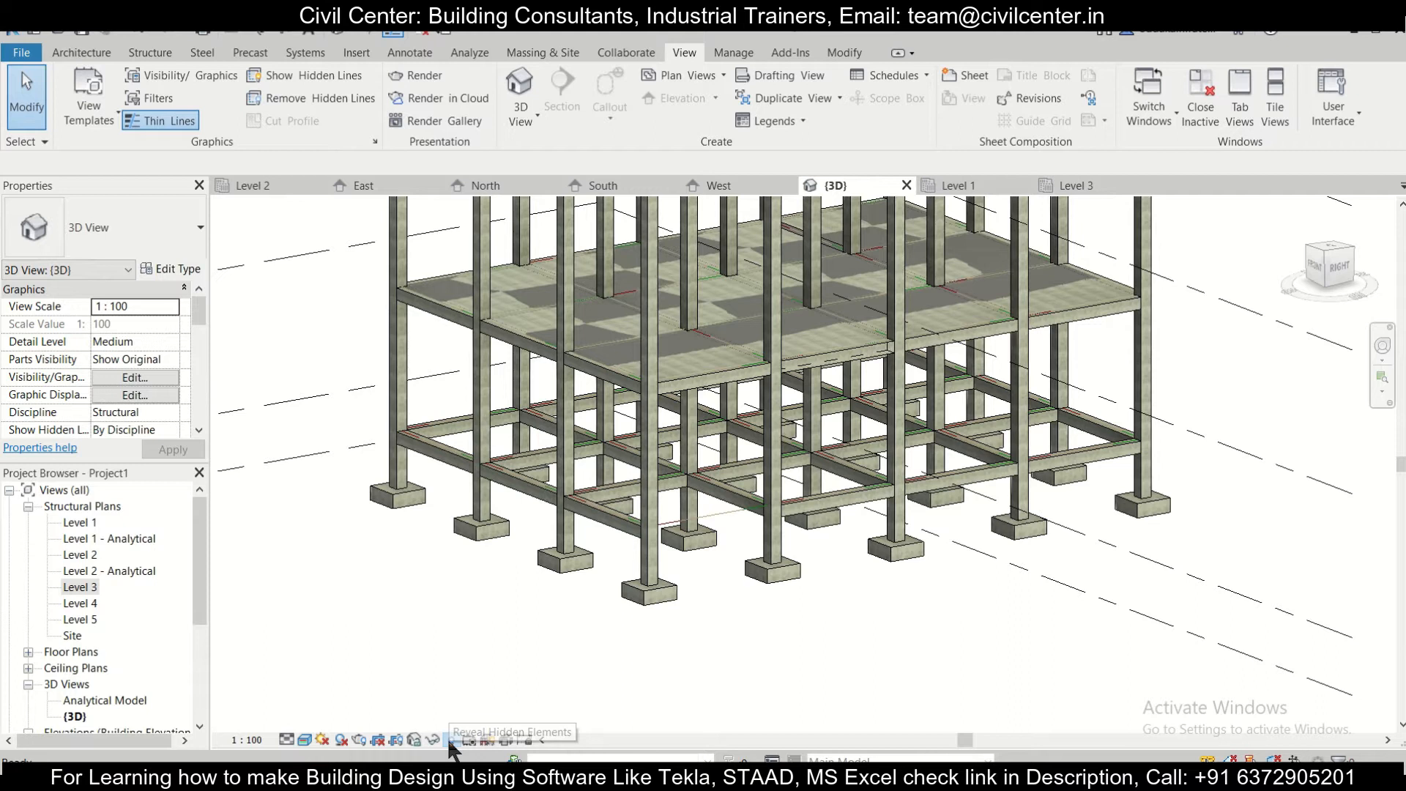
- Reveal hidden elements, then unhide the selected ground beam in the view
left_click(434, 739)
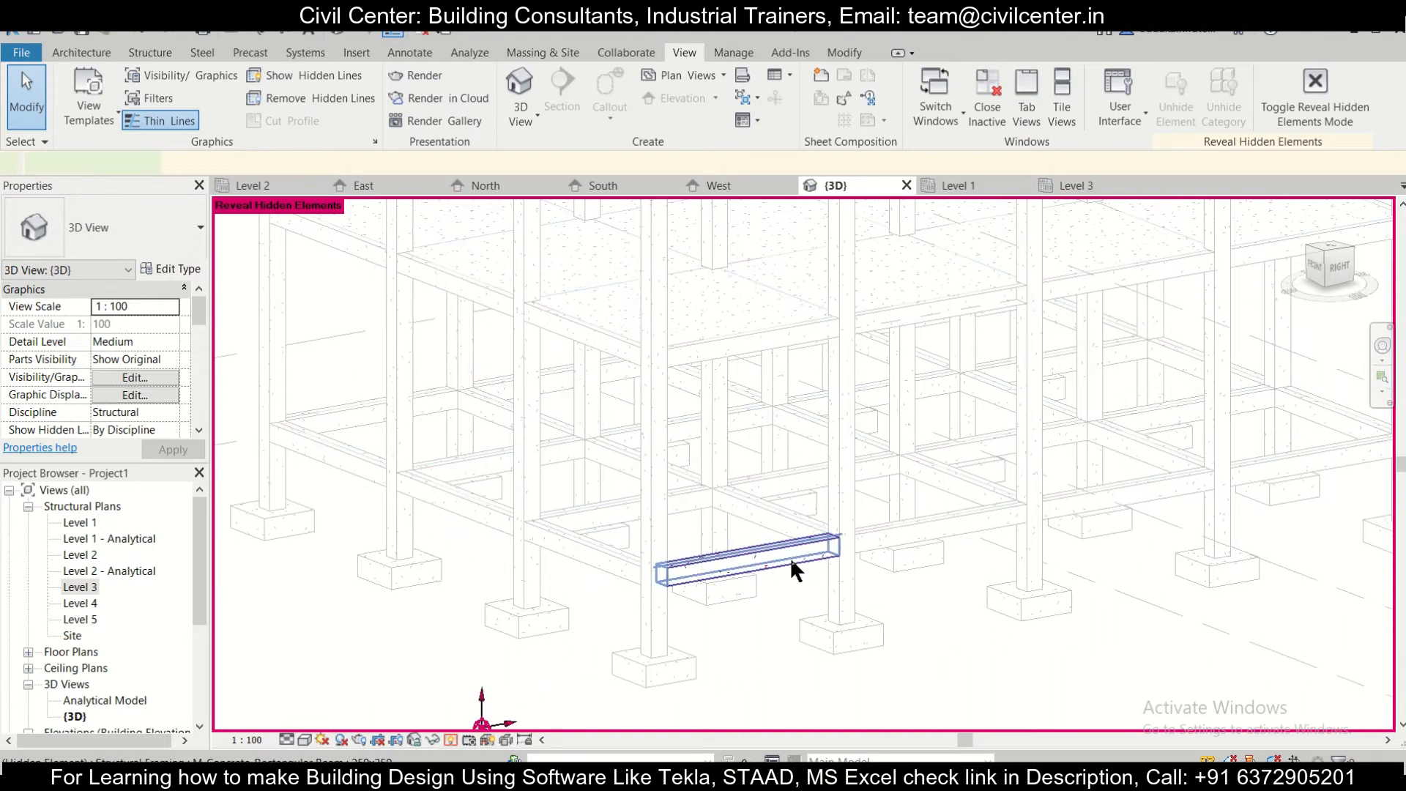
left_click(785, 575)
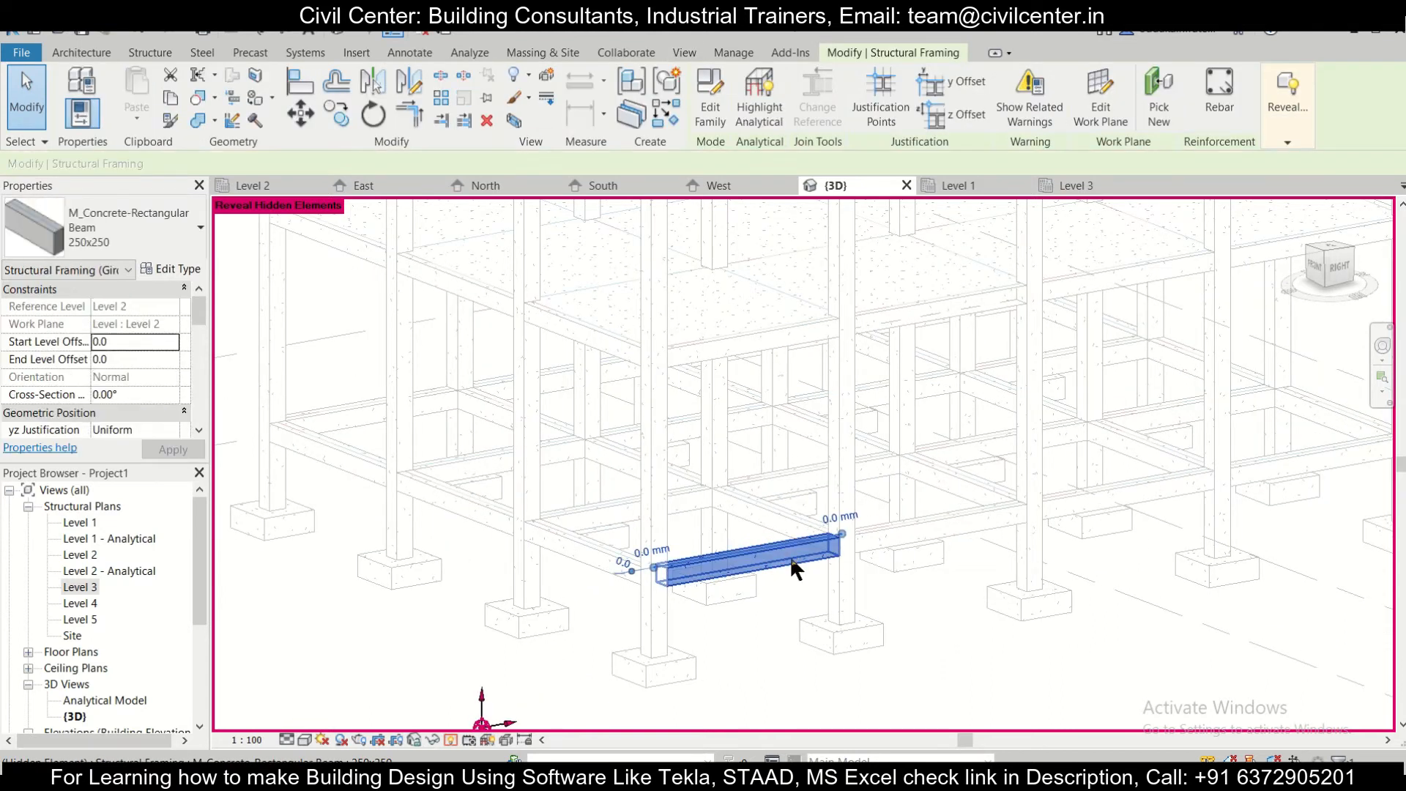
right_click(796, 569)
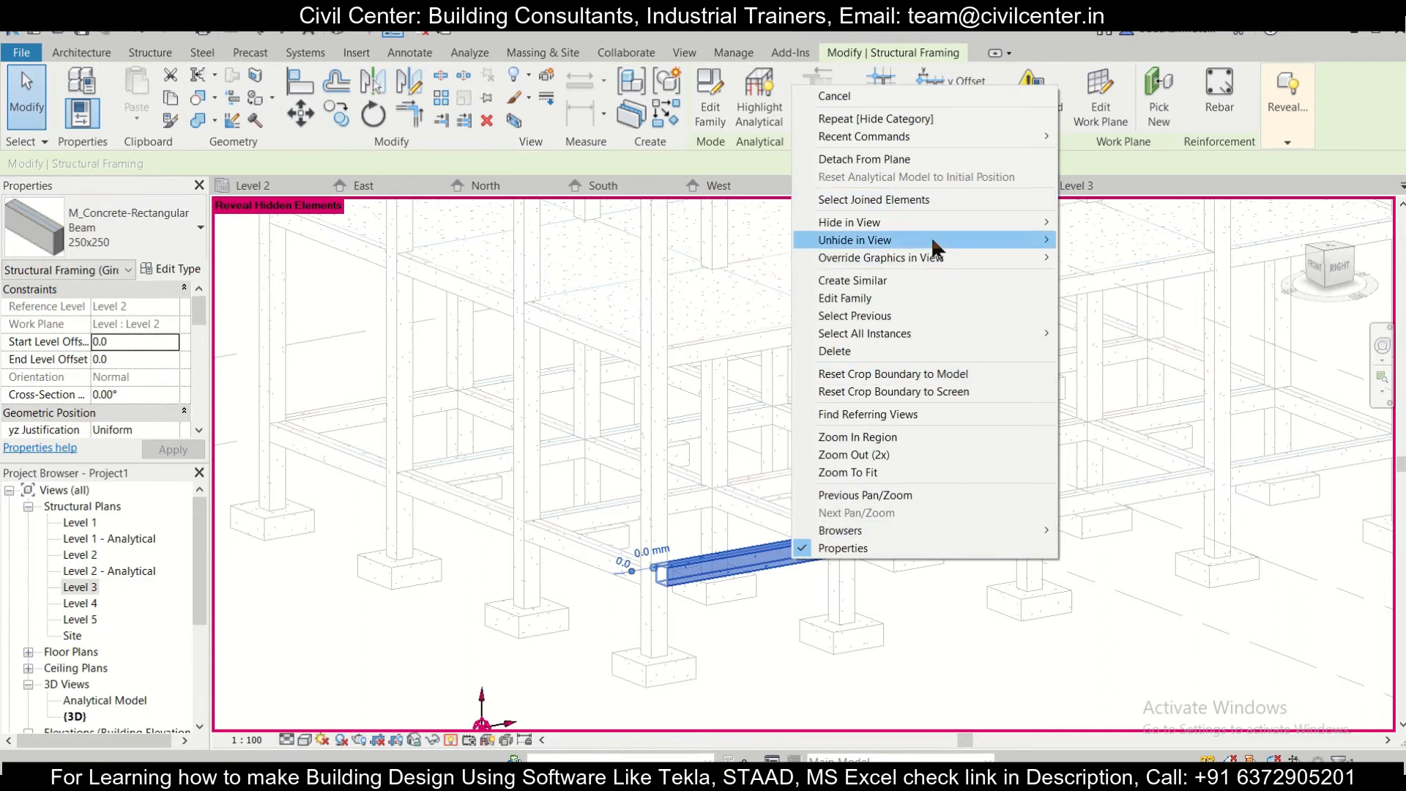
mouse_move(932, 240)
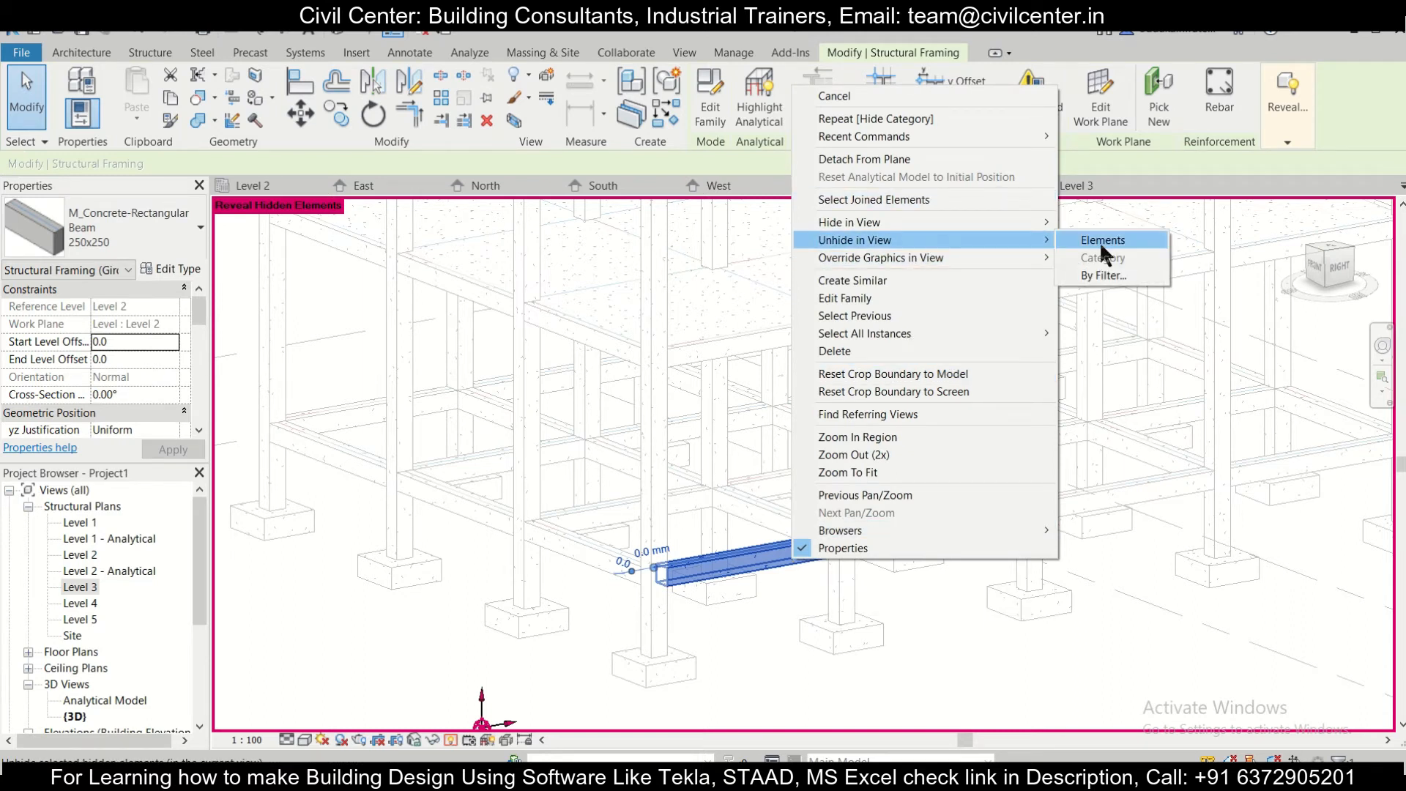
left_click(1102, 240)
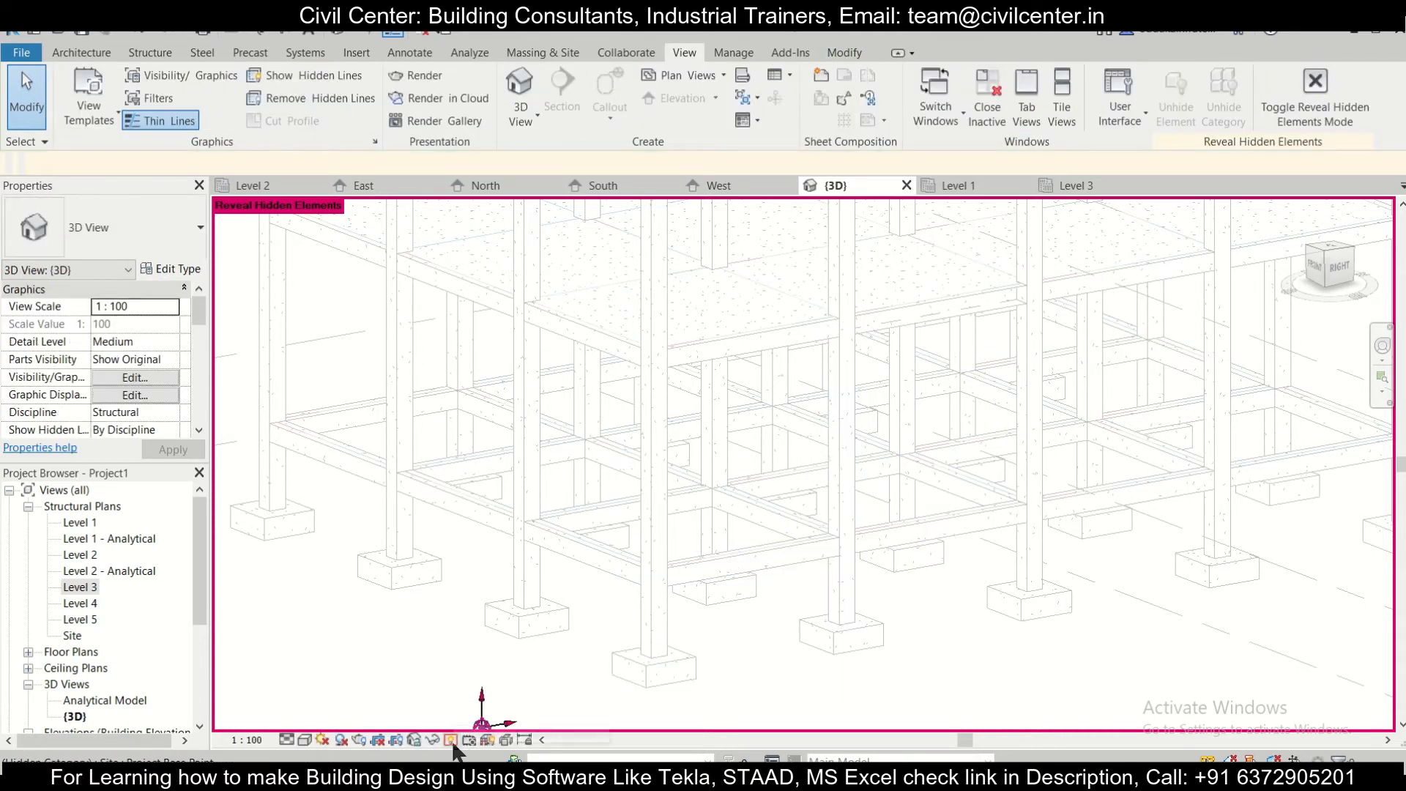
- Turn off Reveal Hidden Elements and orbit around the full concrete frame
left_click(449, 740)
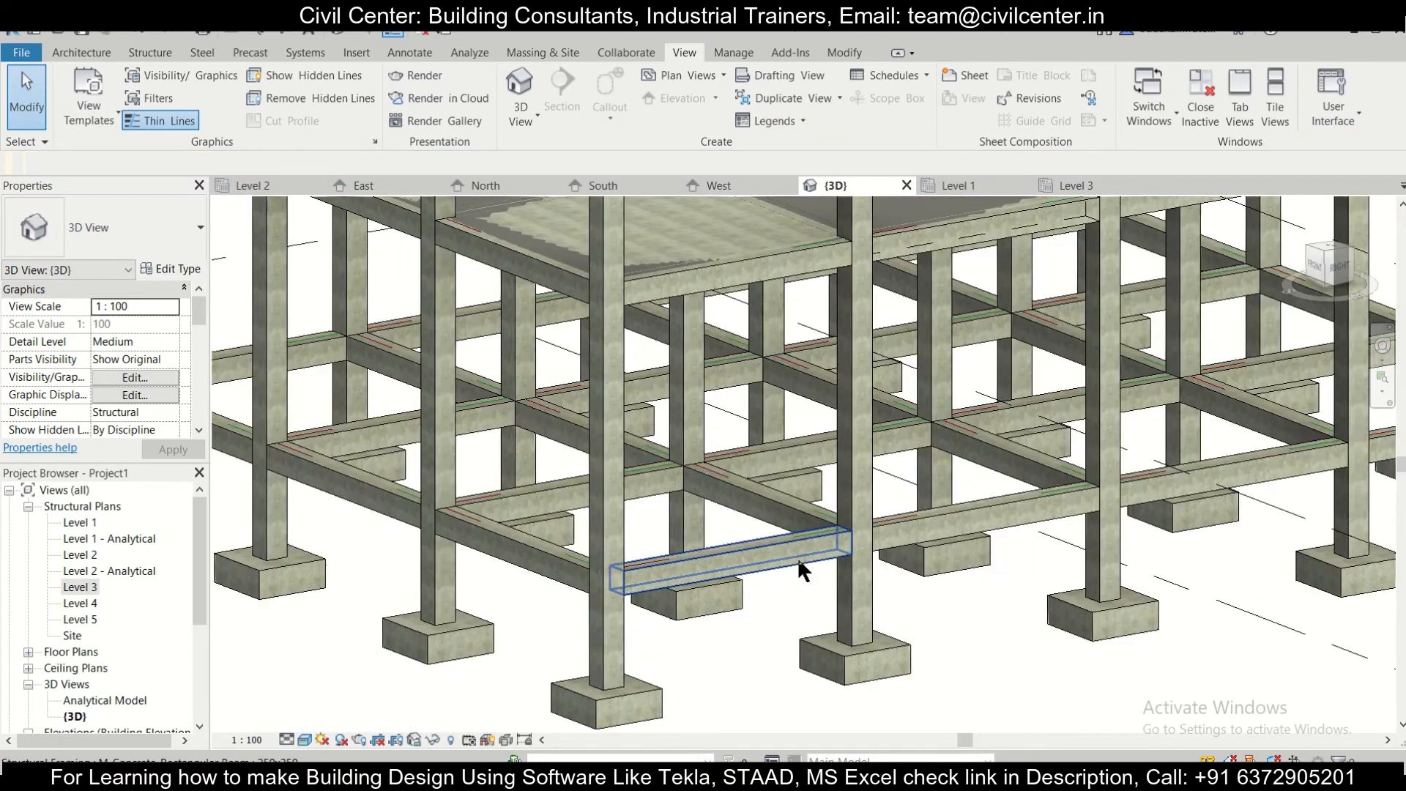
left_click_drag(803, 572, 727, 652)
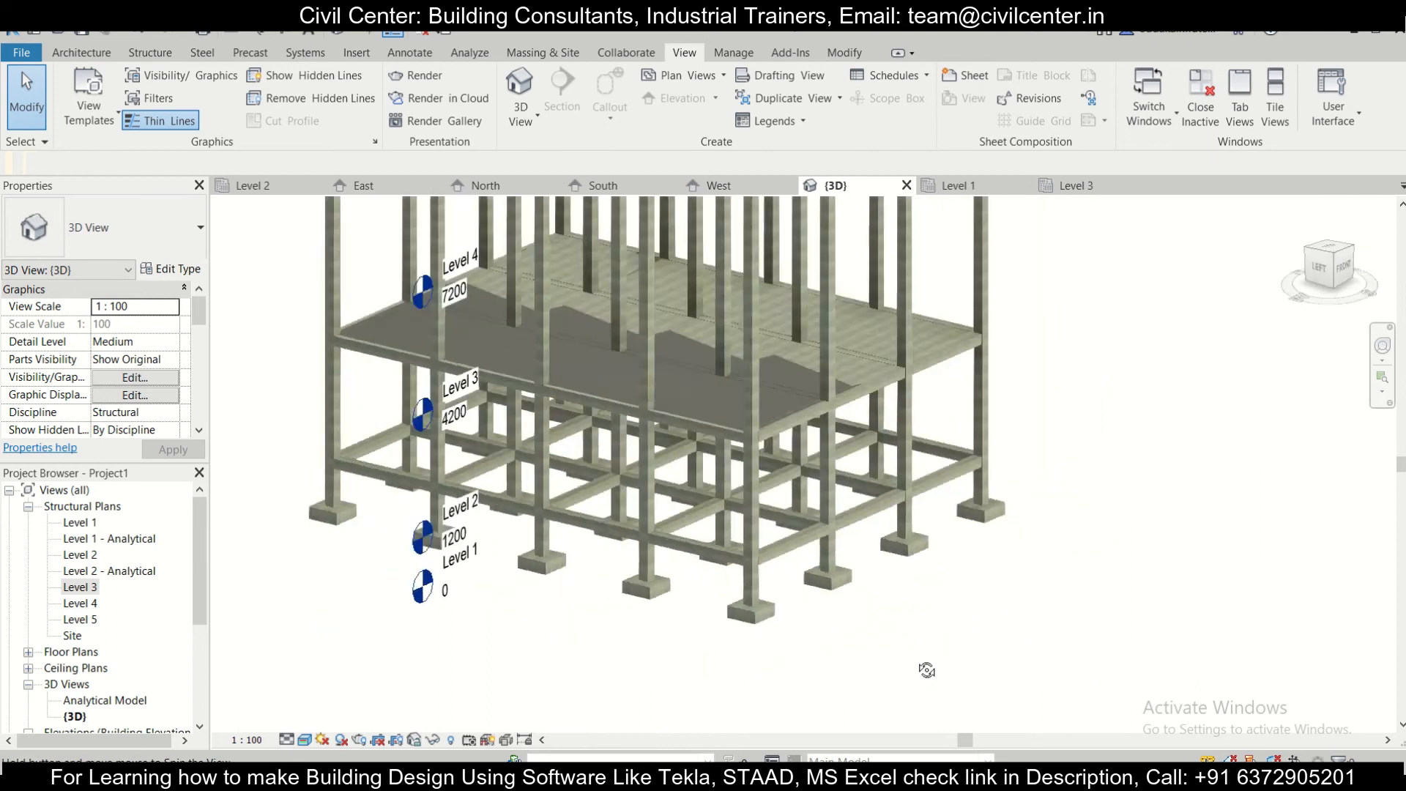
left_click_drag(923, 670, 552, 673)
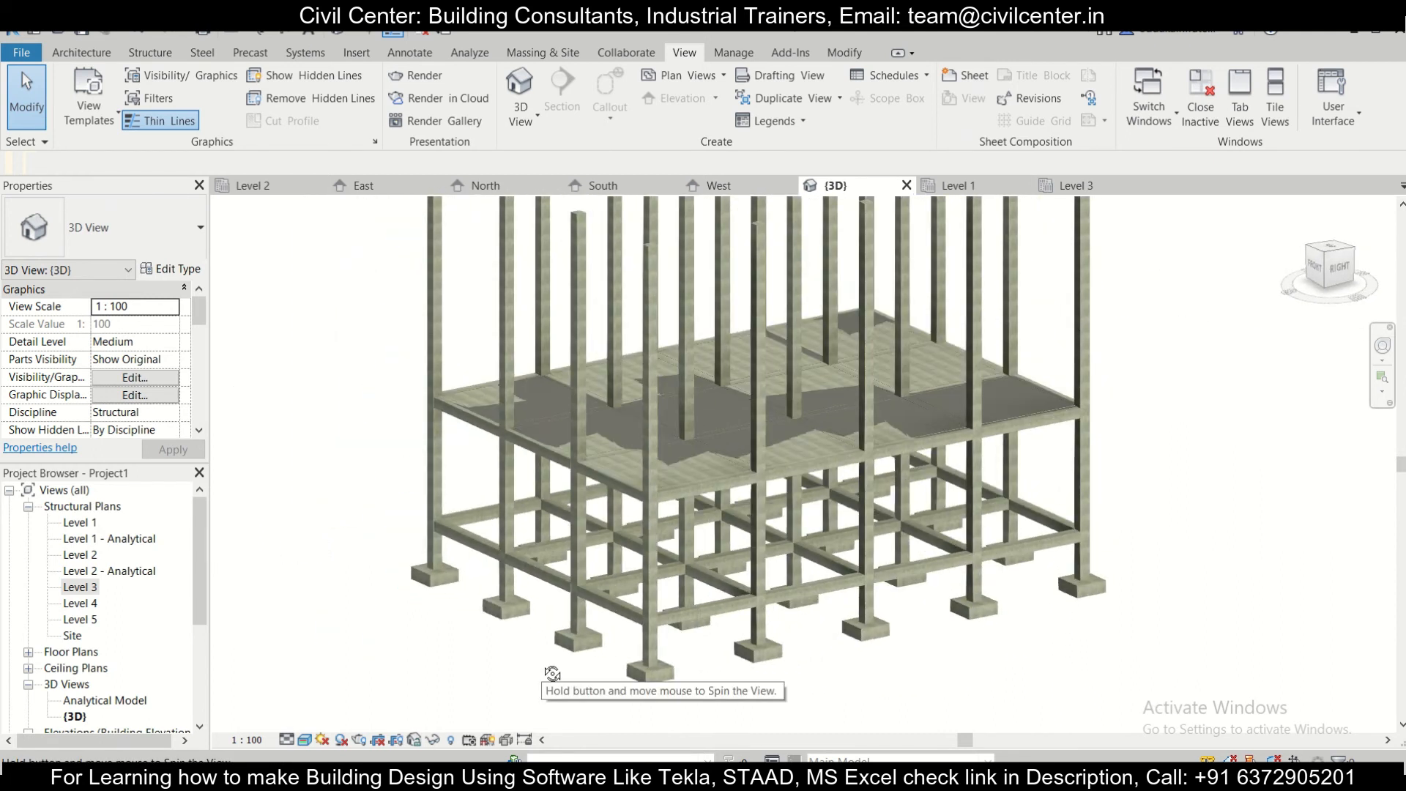